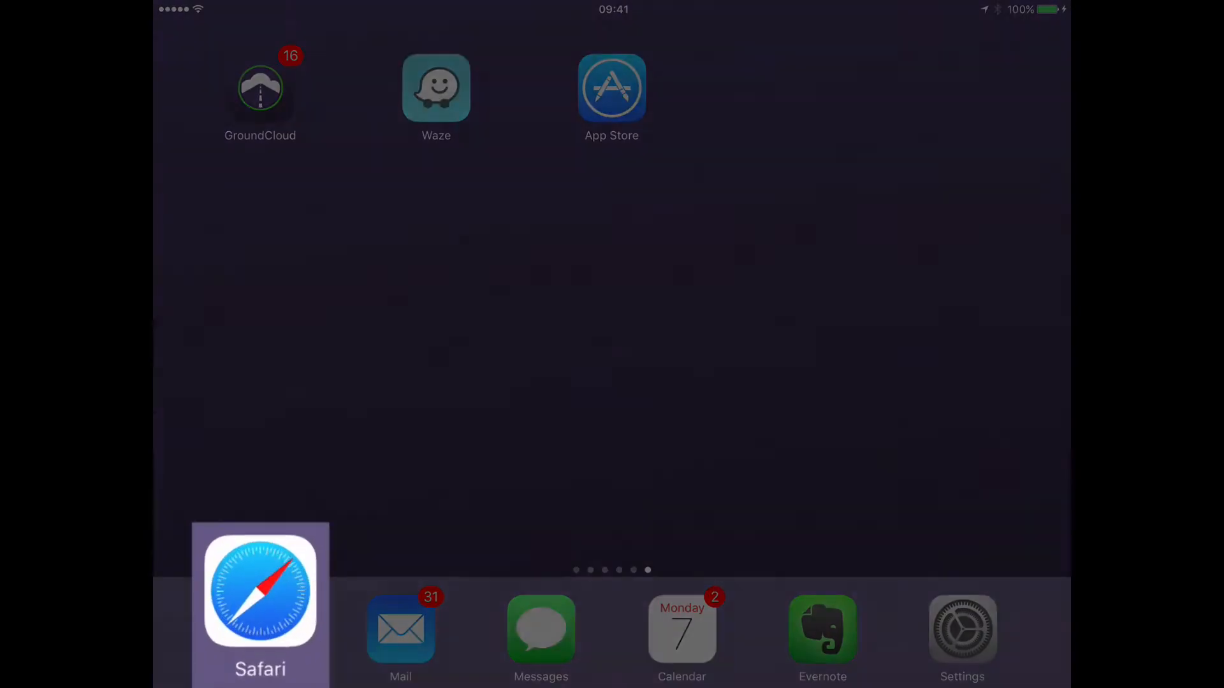
Launch Safari from the Dock so the GroundCloud home page shows
click(260, 594)
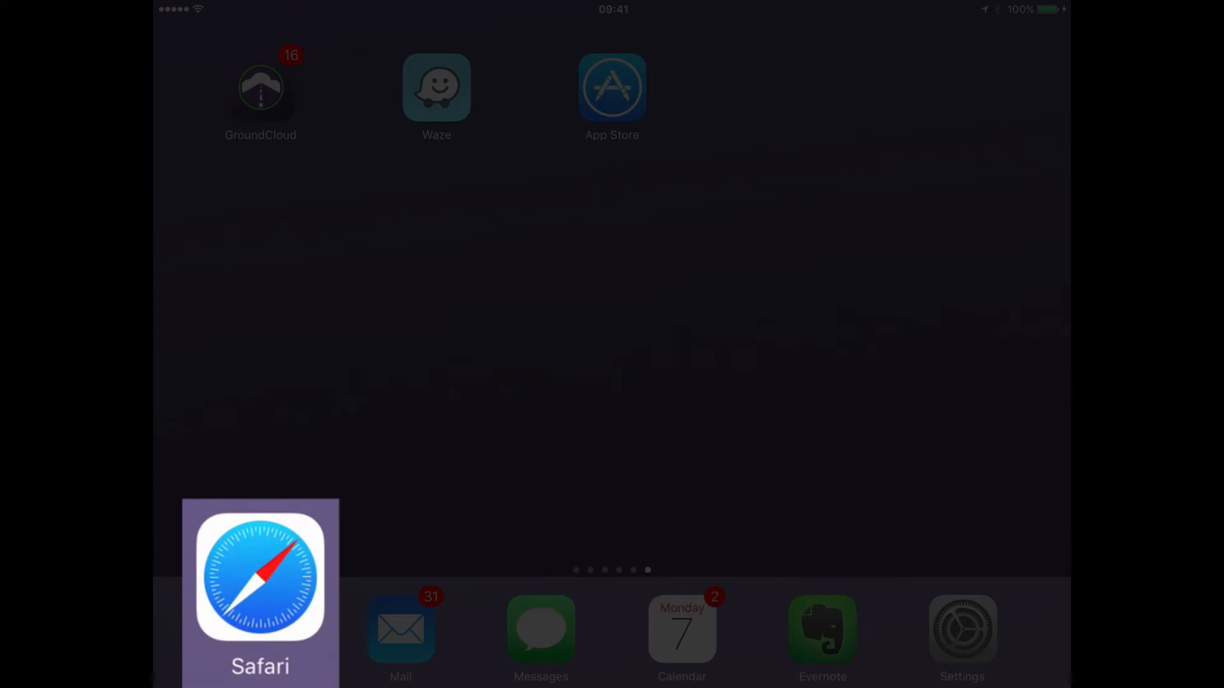
click(260, 577)
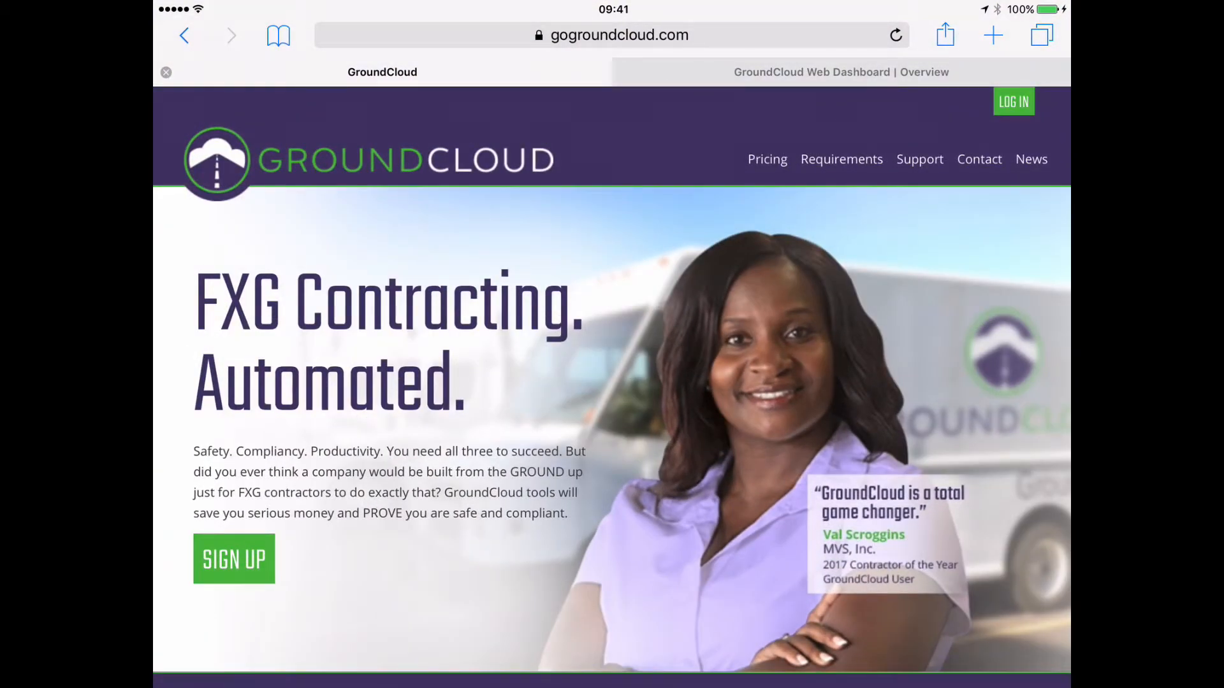
Go to mybizaccount.fedex.com and sign in with the saved FedEx ID and password
click(619, 35)
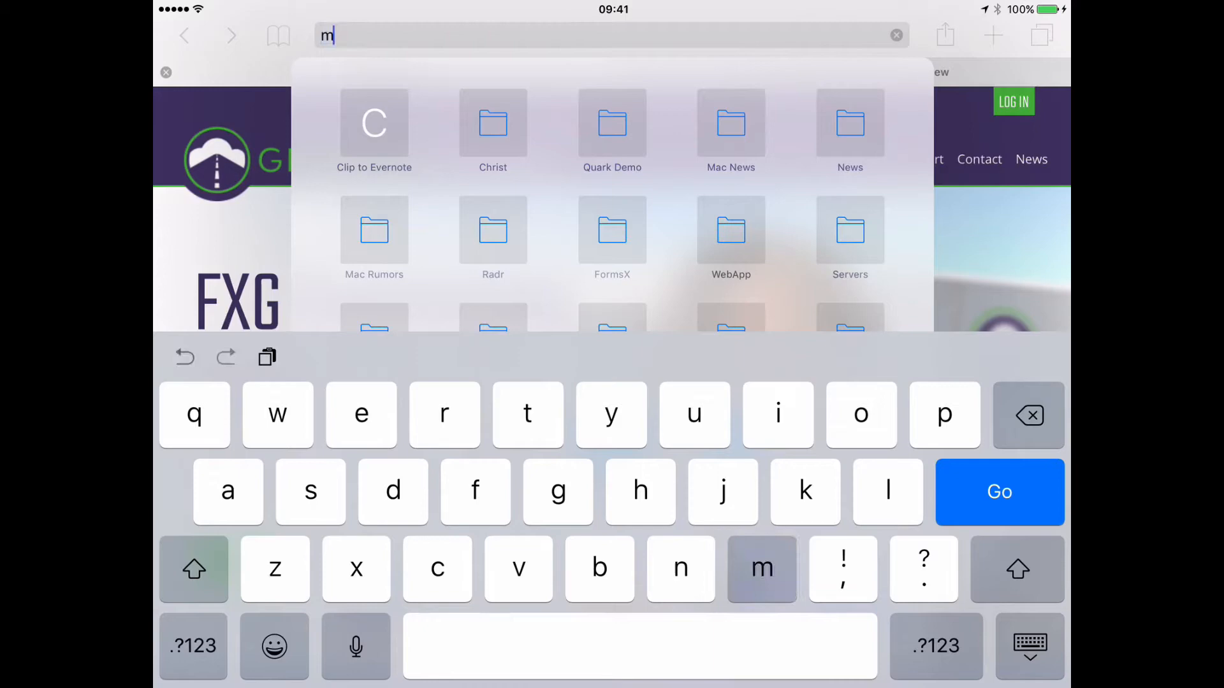
text(mybizaccount.fedex.com)
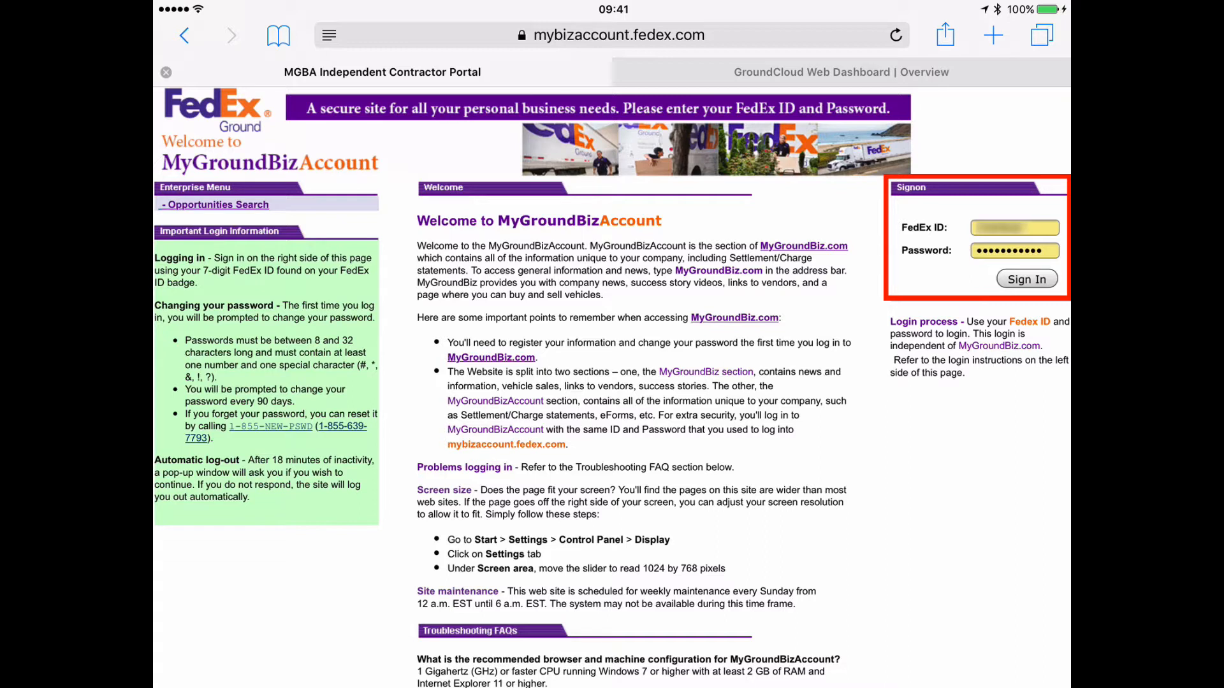
click(1026, 278)
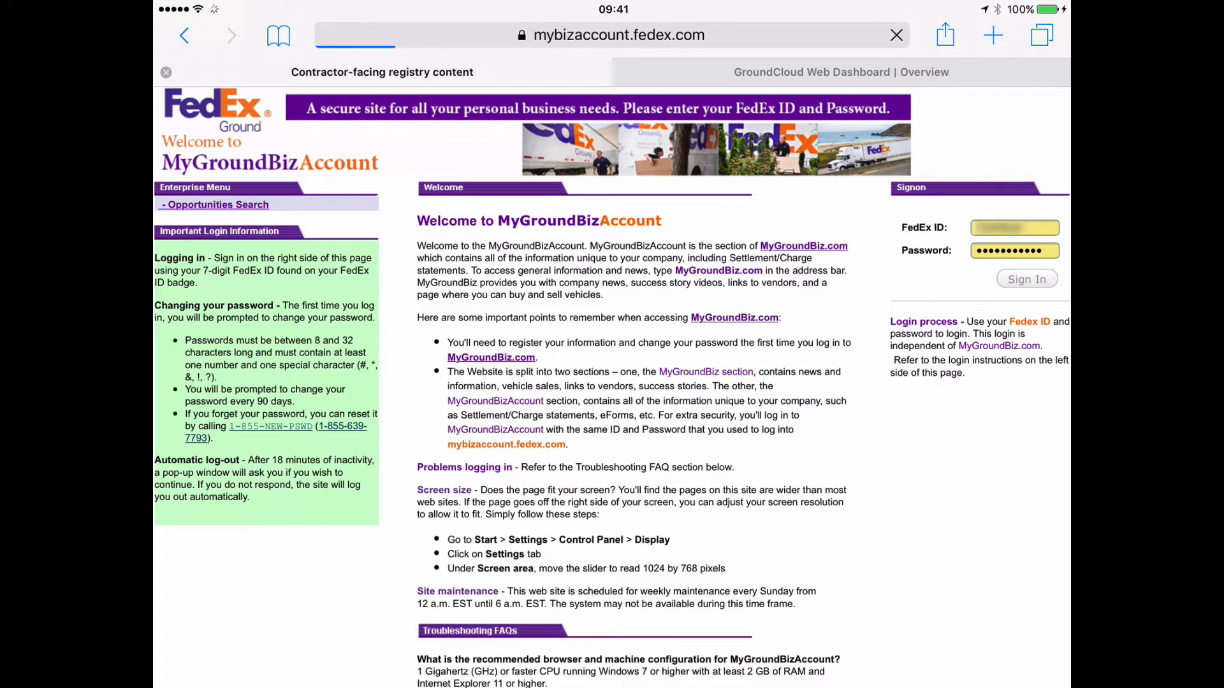
Enter FedEx Customer Connection and head to its P&D Manifests page
click(1026, 279)
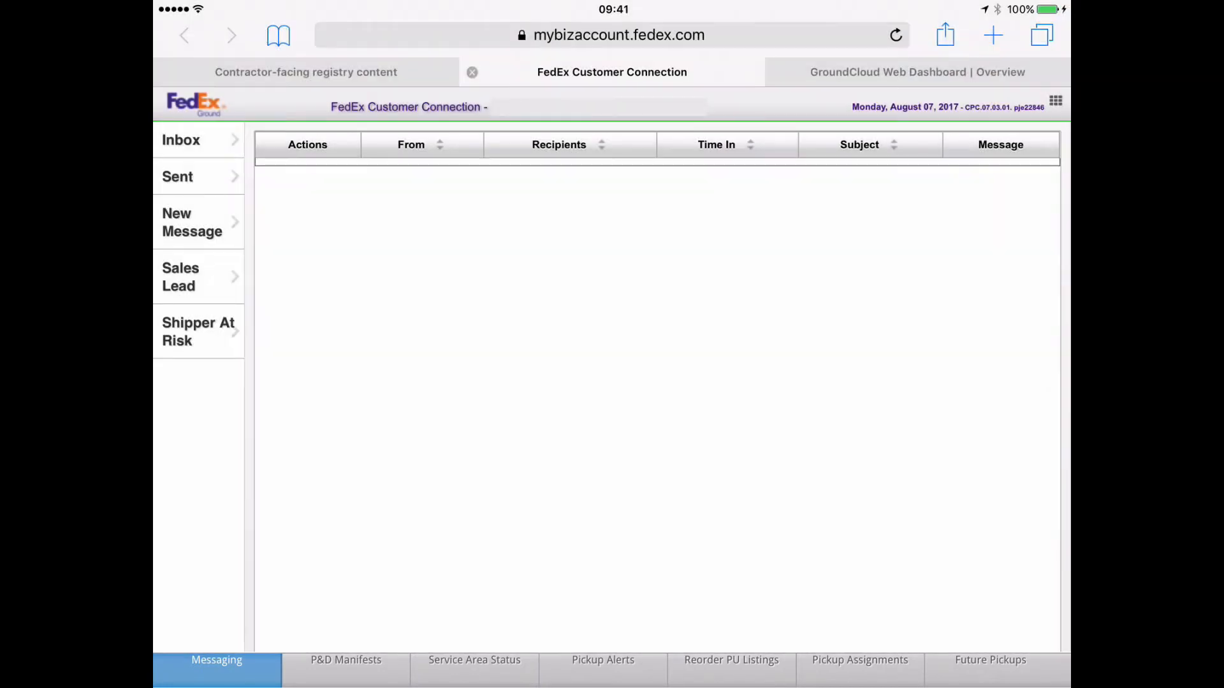
click(346, 668)
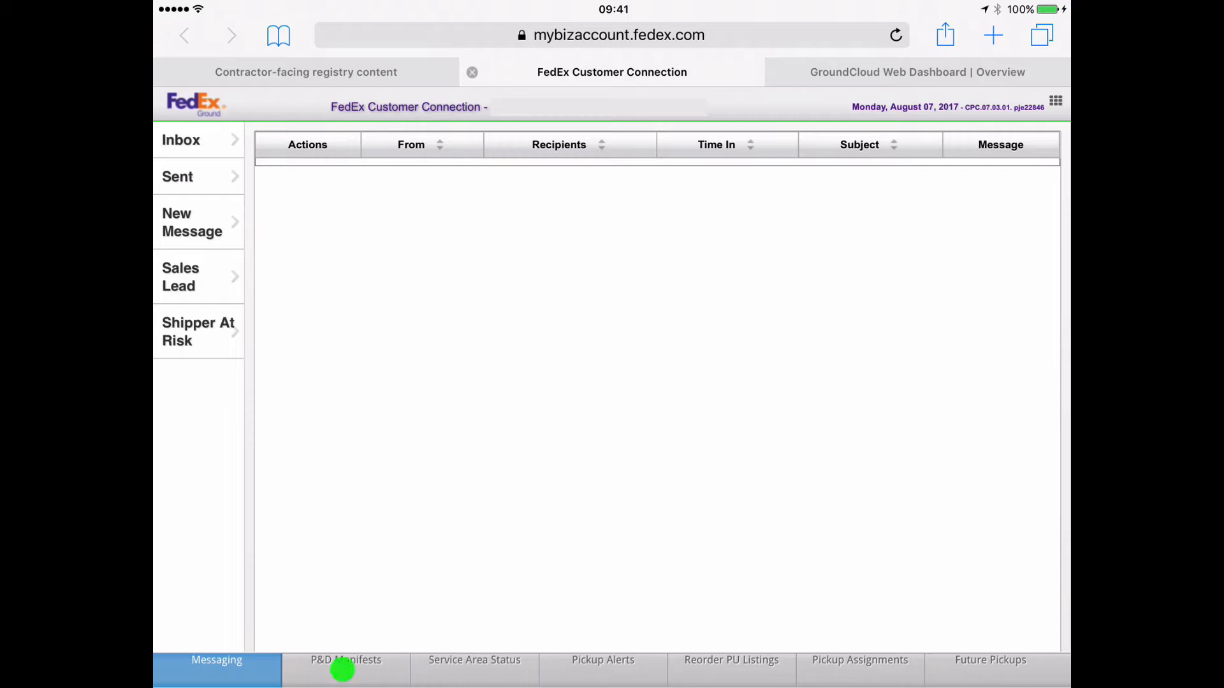
Choose the work area from the dropdown and search to load its pickup manifest
click(345, 659)
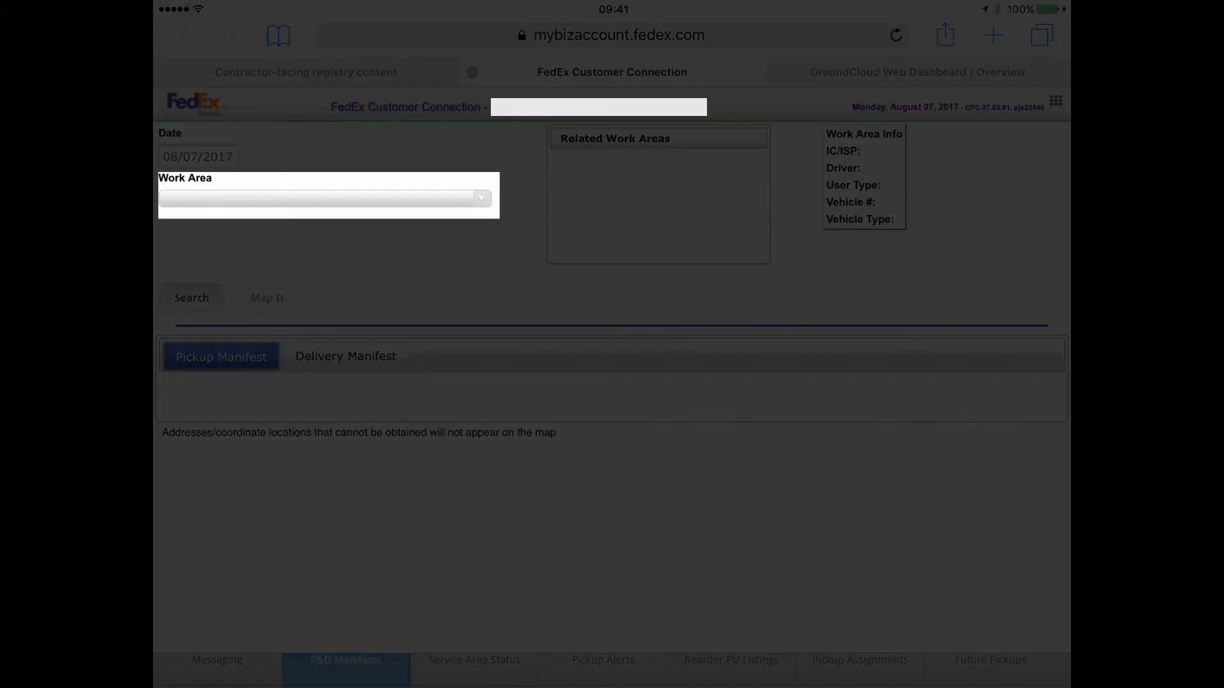
click(325, 198)
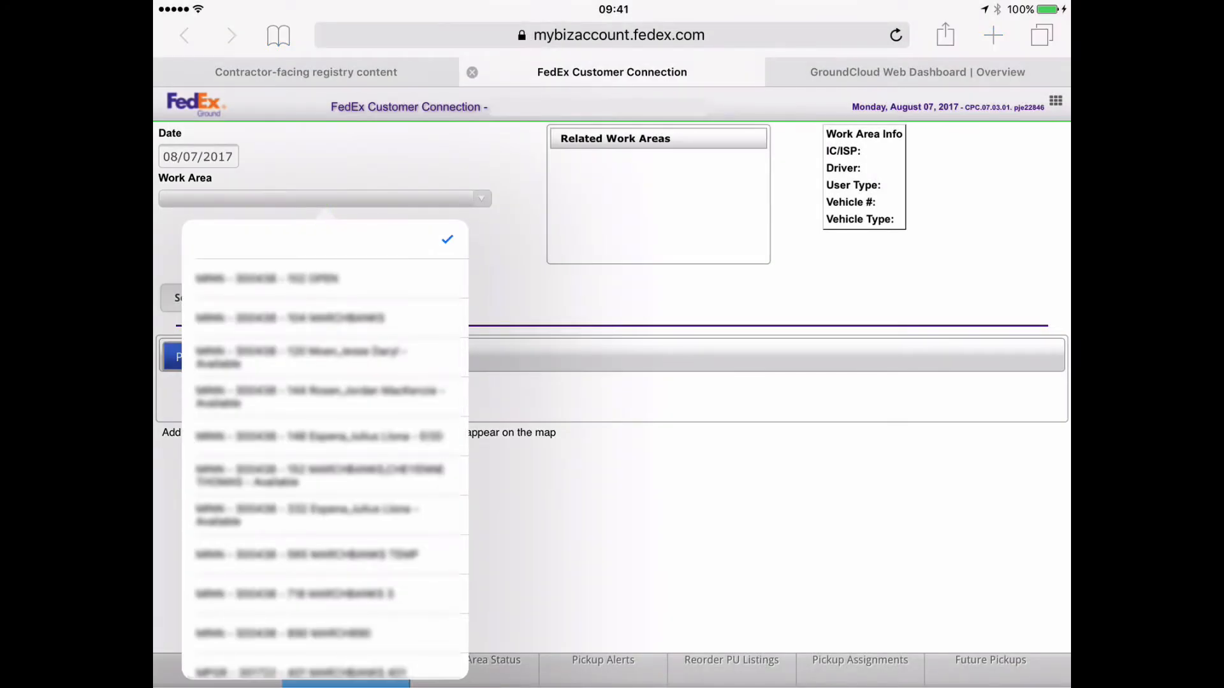
click(447, 240)
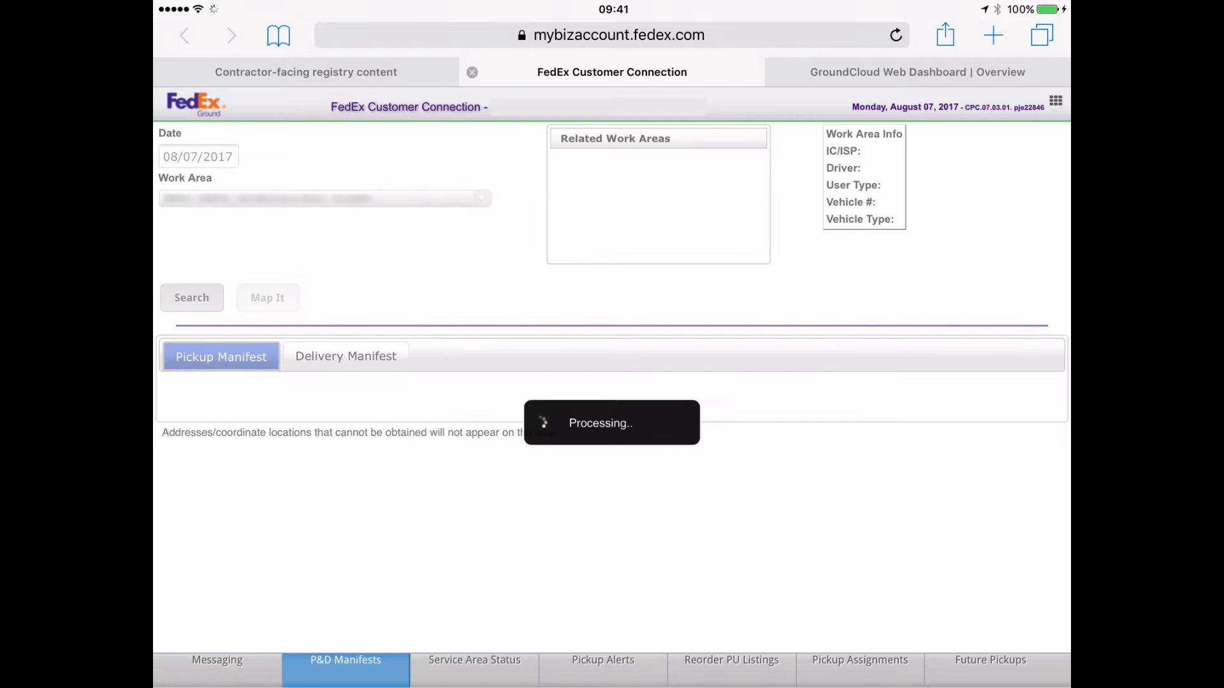
click(191, 297)
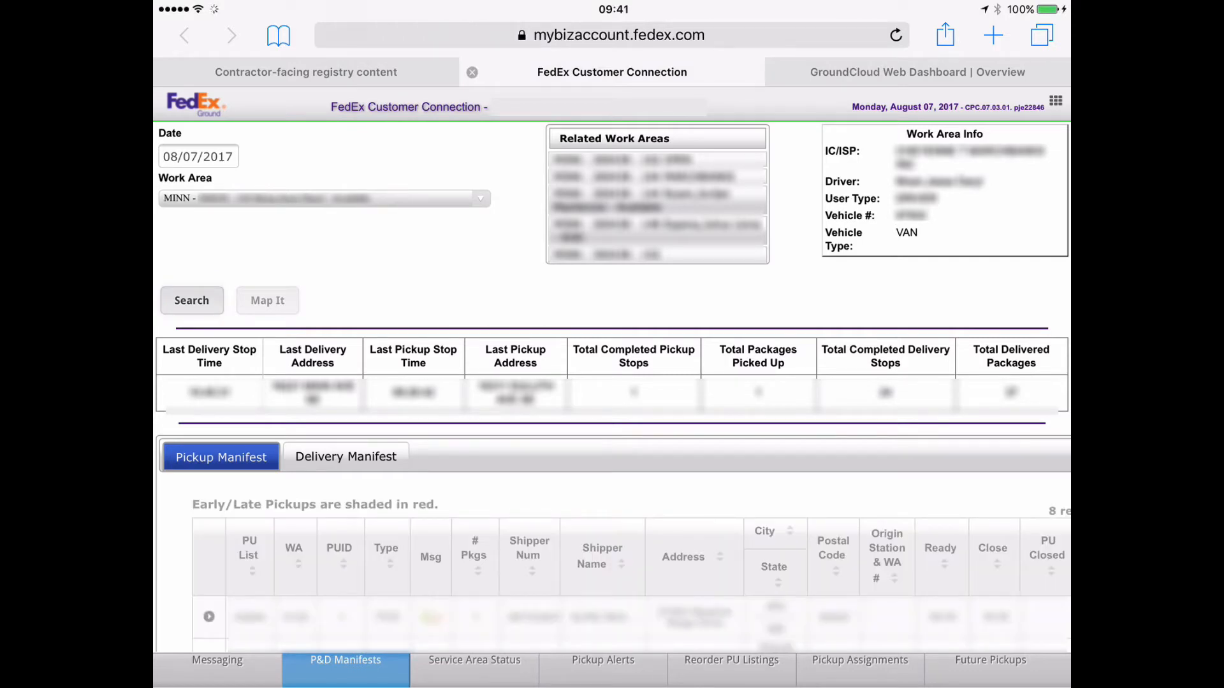
Show the 70-record delivery manifest, attempt the Excel export and dismiss the popup-blocked alert
click(344, 456)
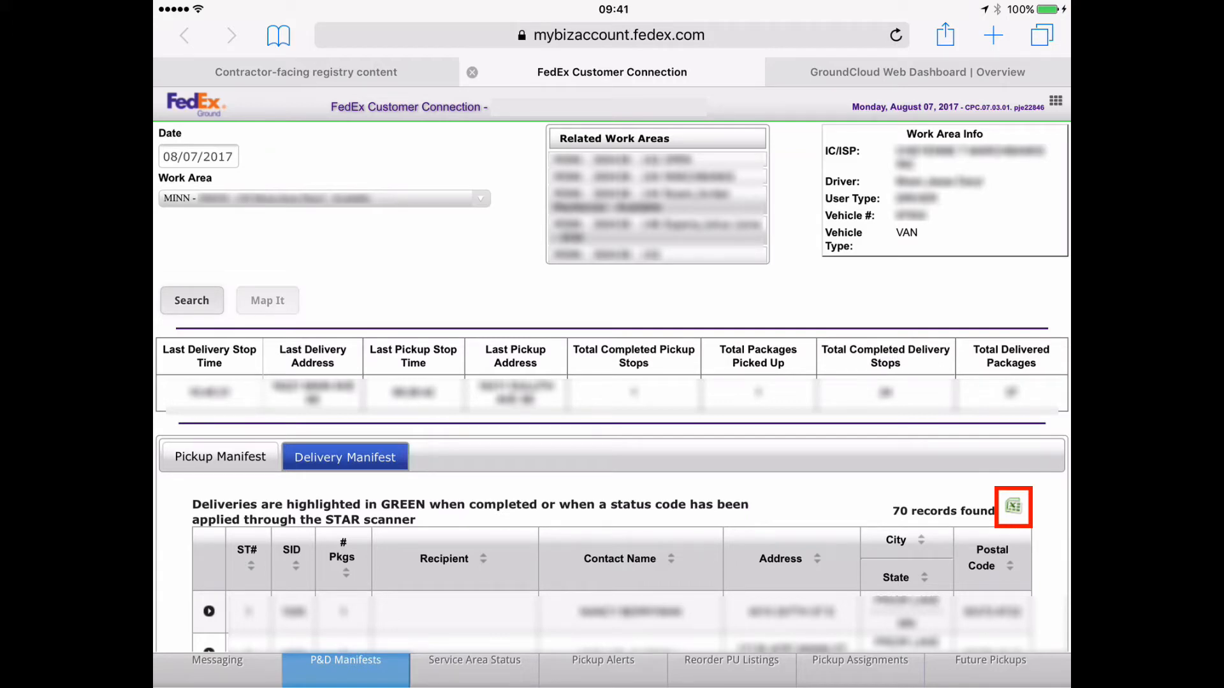
click(1012, 507)
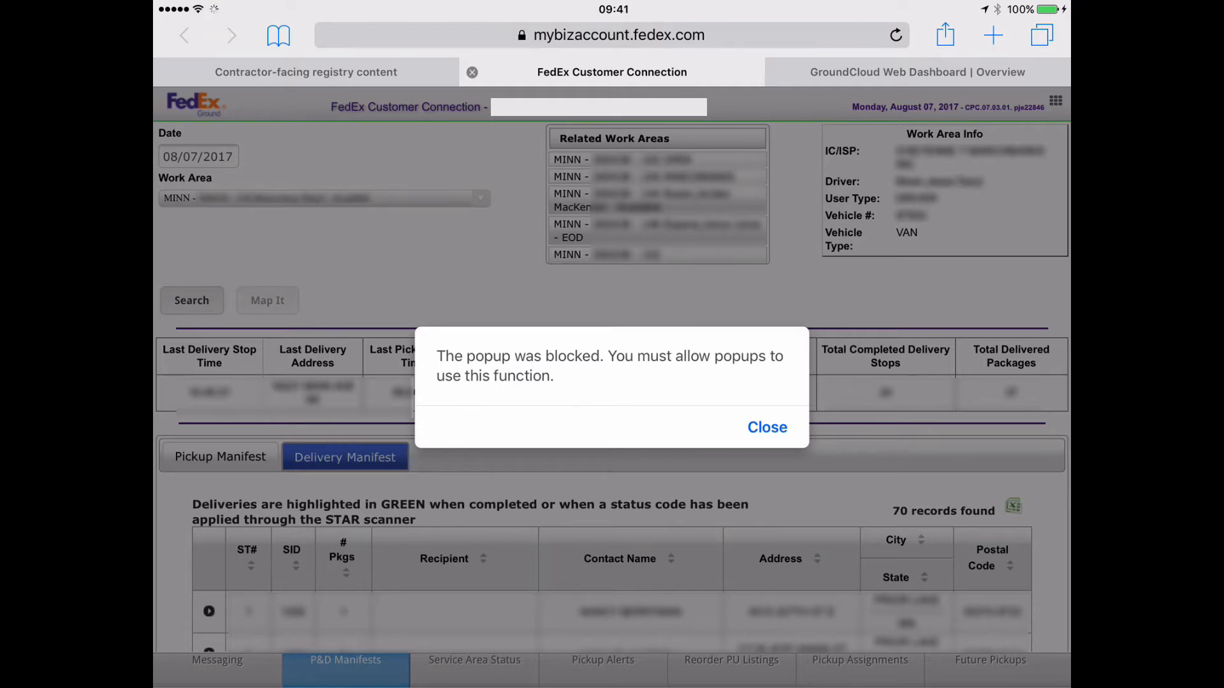
click(766, 427)
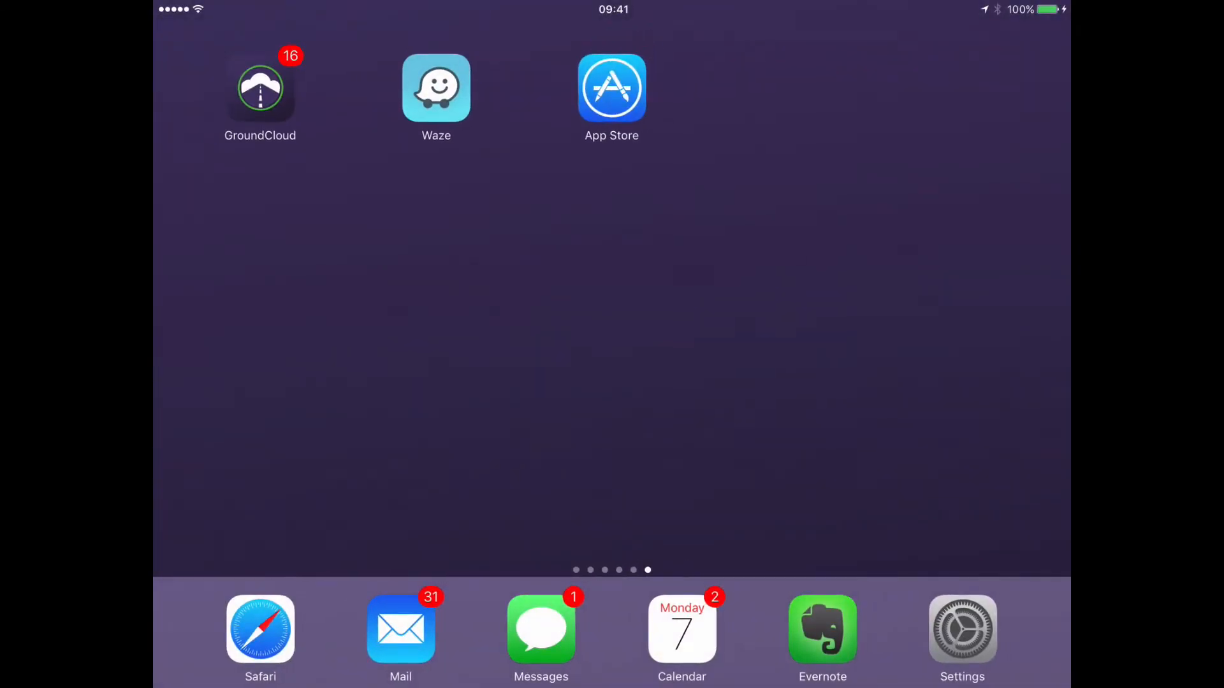
In iOS Settings > Safari, turn off Block Pop-ups and return to the delivery manifest
click(962, 630)
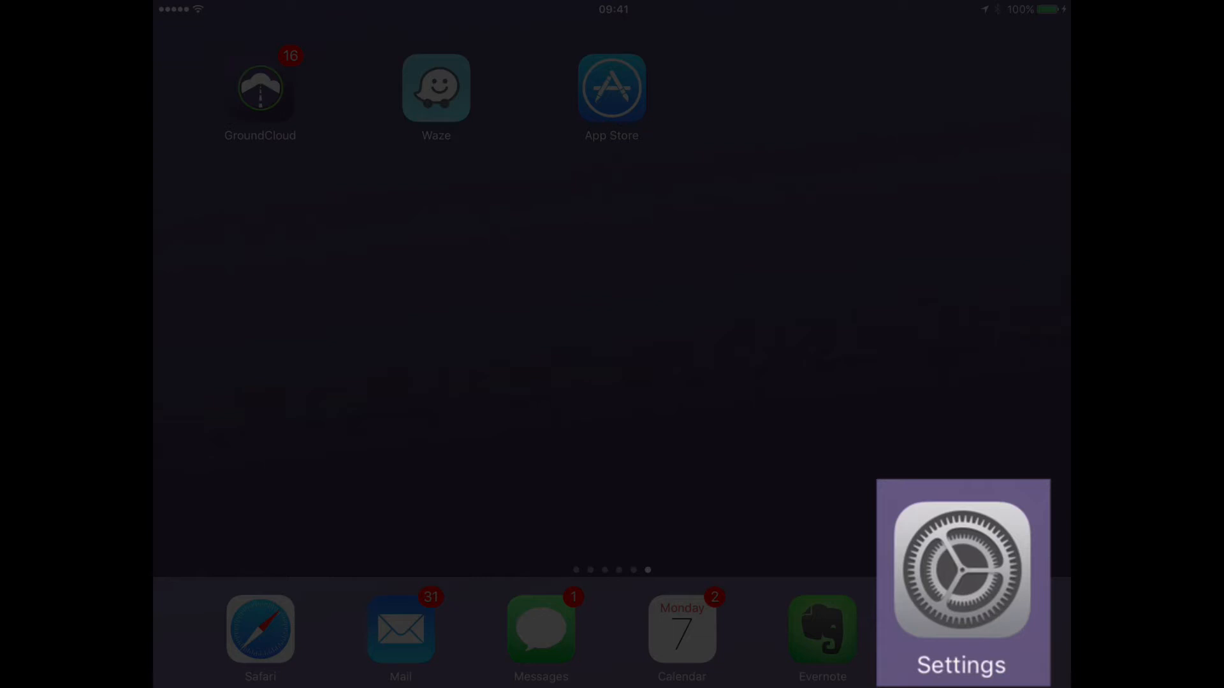
click(961, 568)
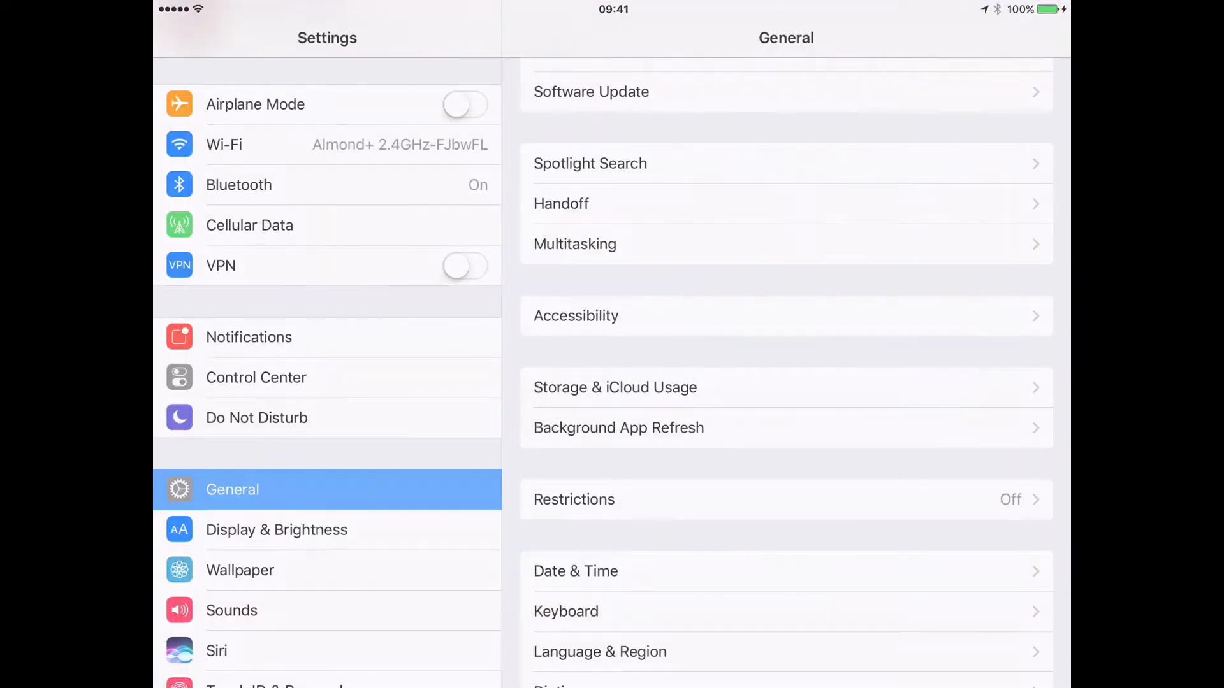
scroll(down, 3)
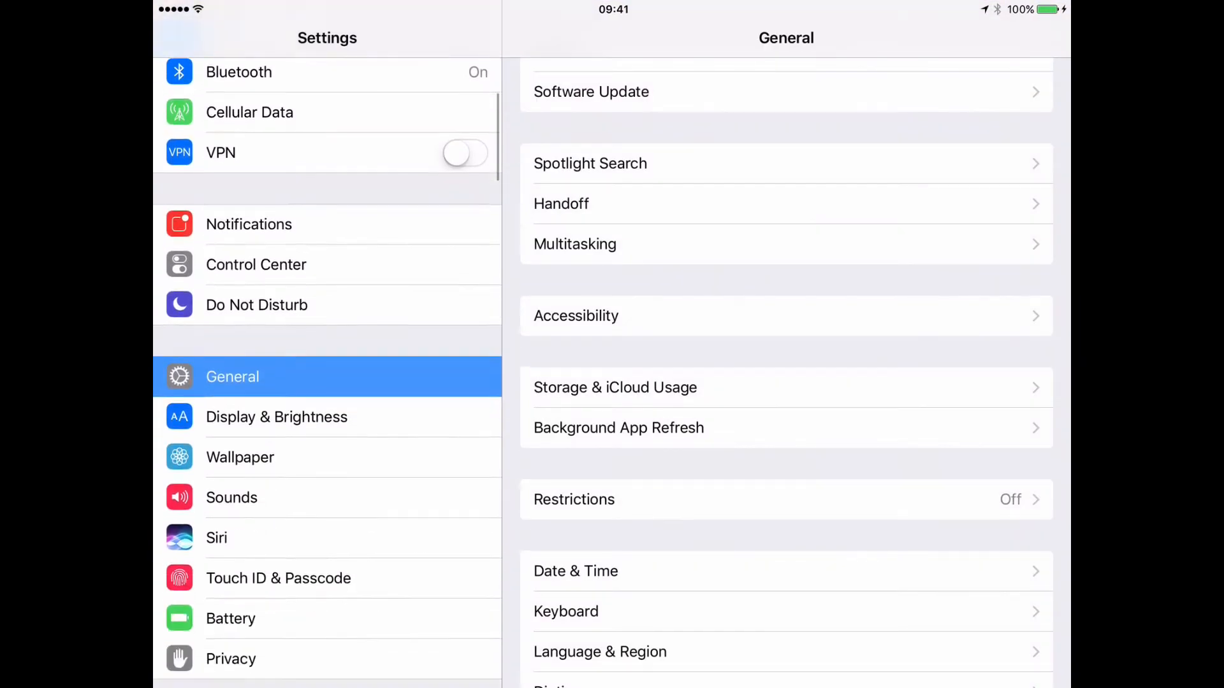
scroll(down, 3)
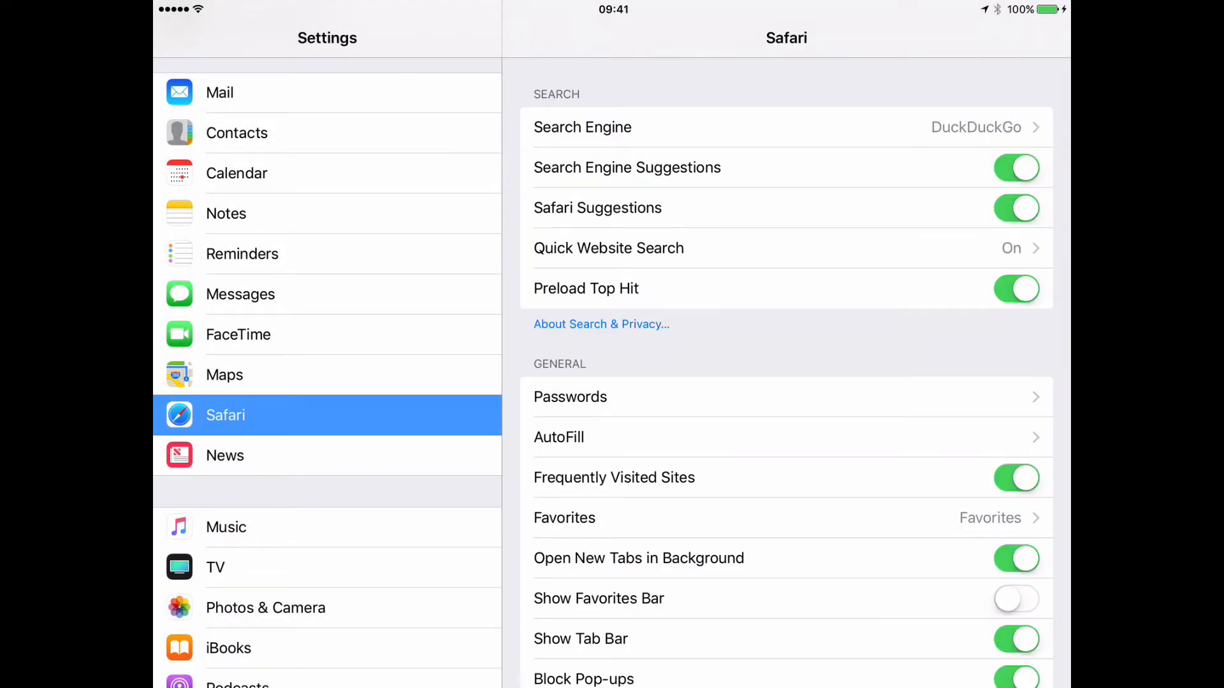
scroll(down, 3)
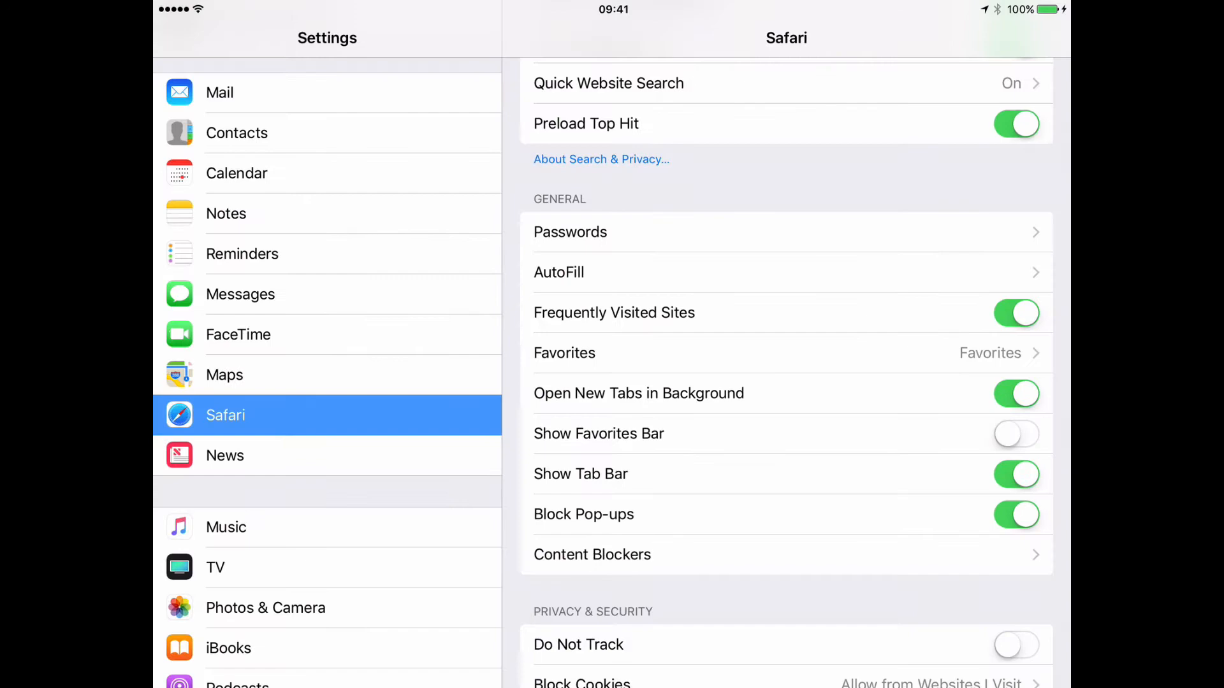
click(1016, 514)
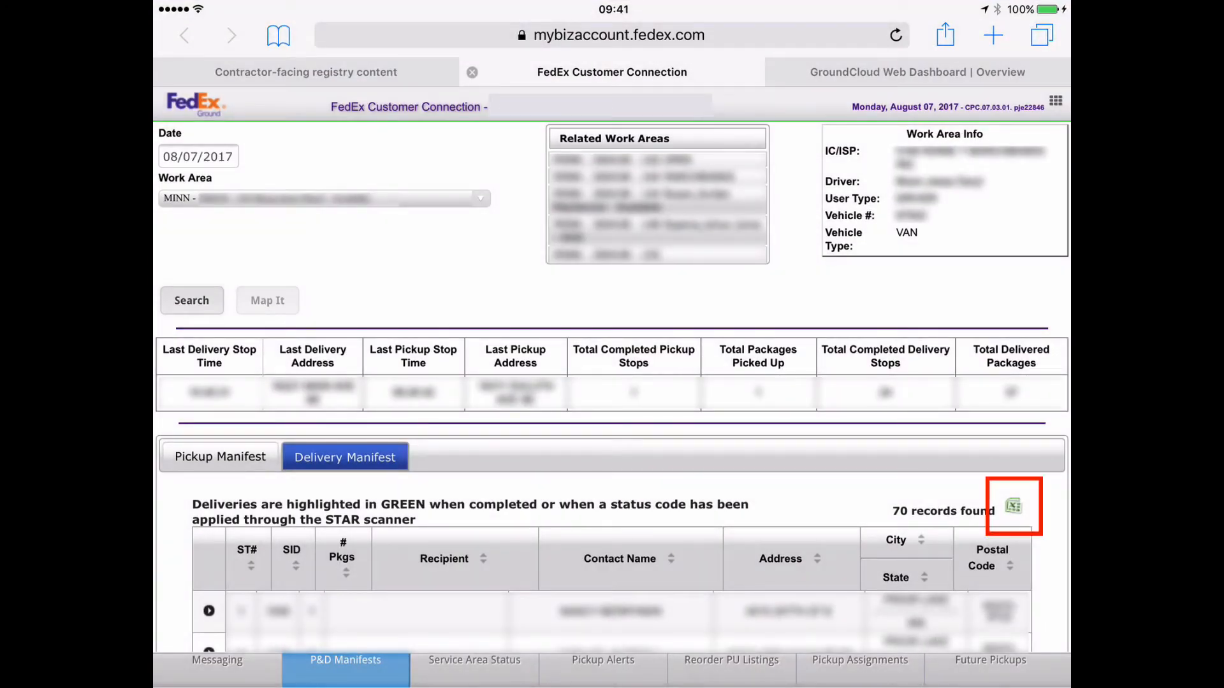
Export the delivery manifest again and allow the pop-up so DeliveryManifest.xls opens in a new tab
click(1013, 507)
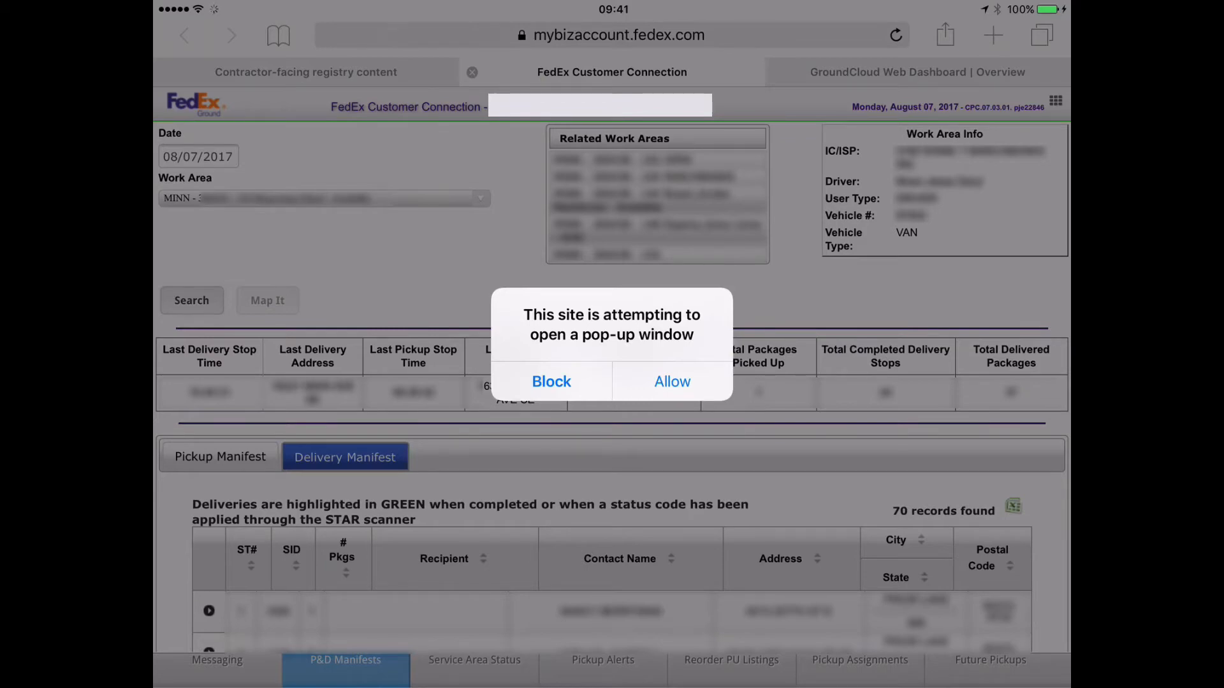
click(671, 382)
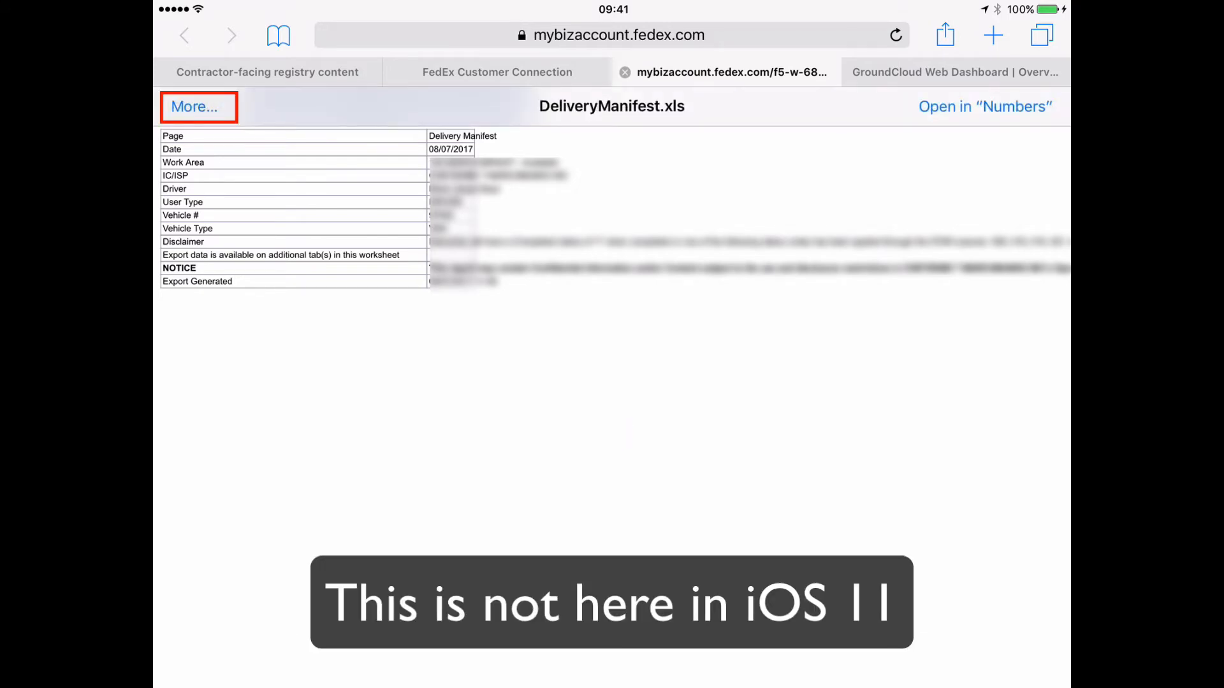
Show the More... options for handling the DeliveryManifest.xls preview
click(194, 107)
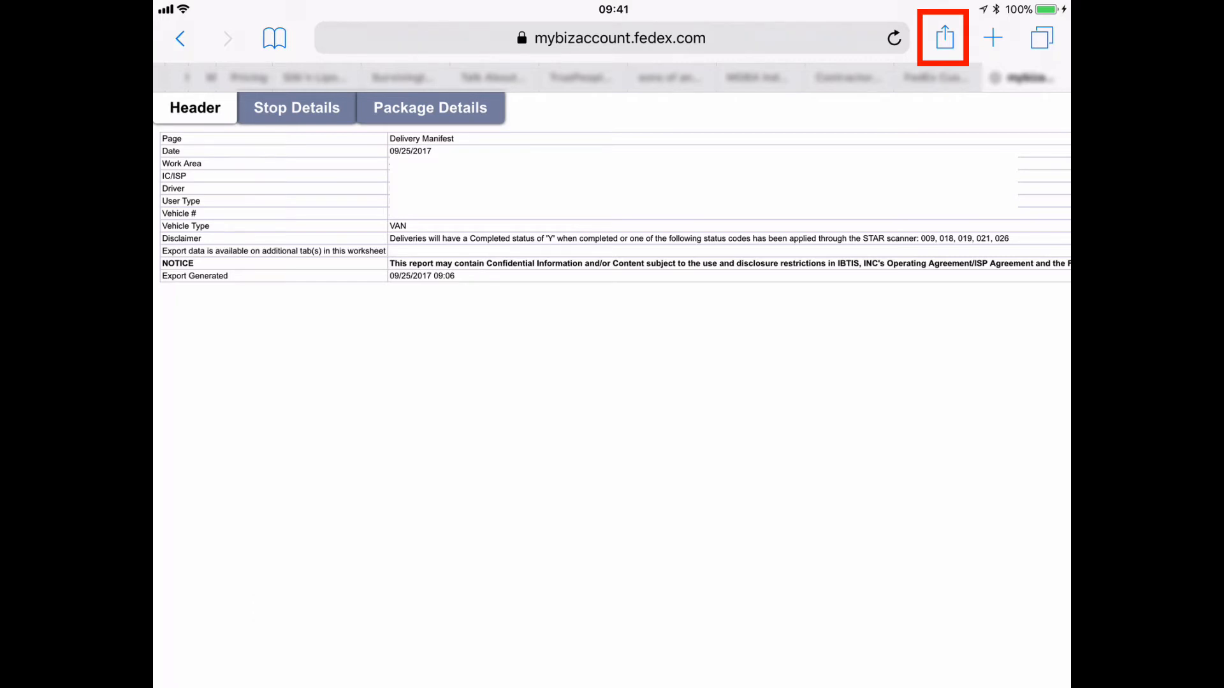
Share DeliveryManifest.xls by choosing Mail from the share sheet
click(942, 38)
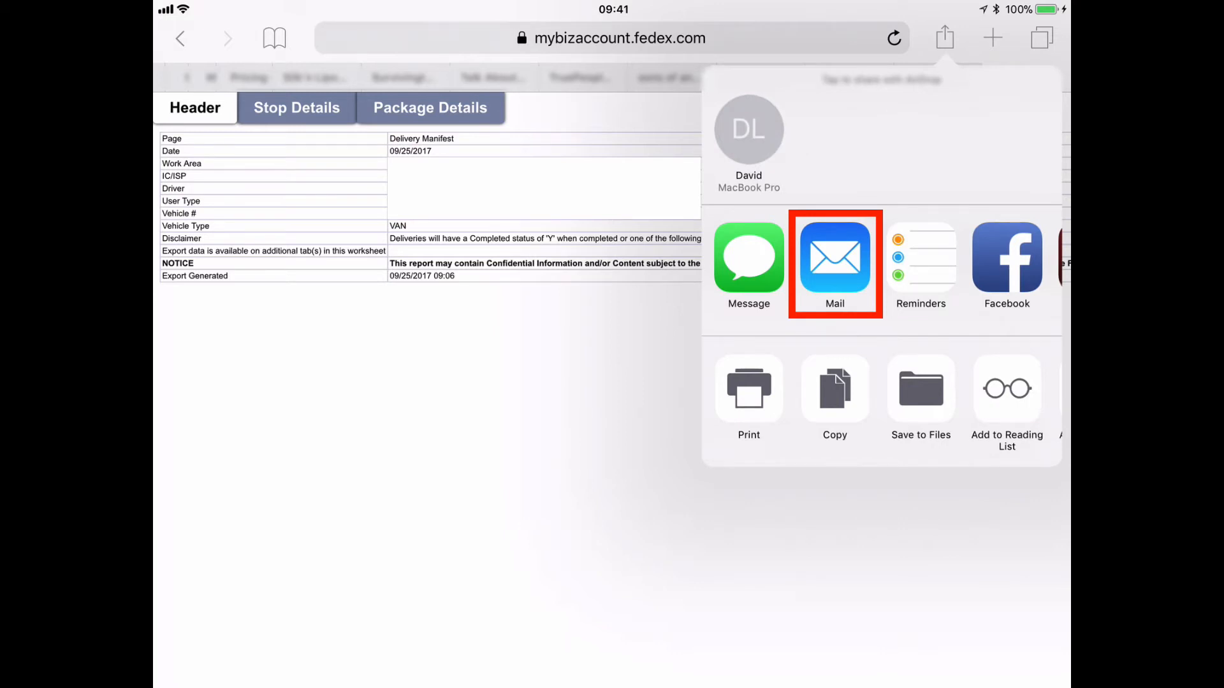
click(834, 257)
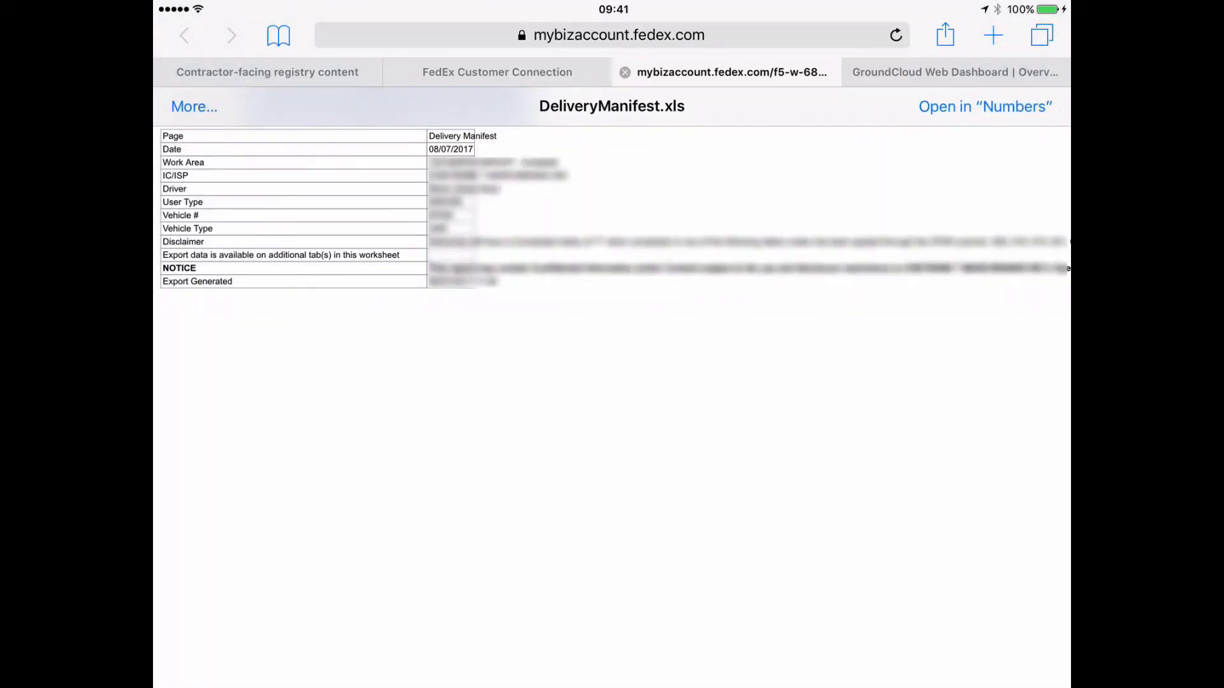
Check the Acme account's Manifest Dropbox address in GroundCloud Settings, then return to DeliveryManifest.xls
click(194, 106)
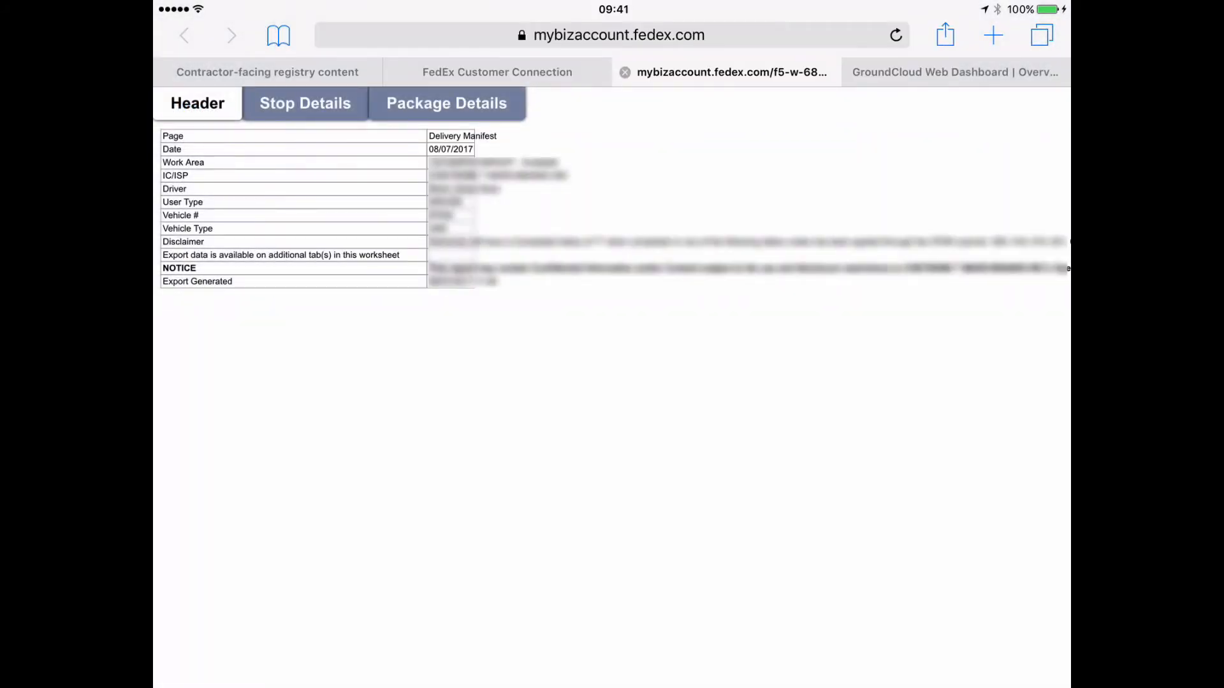
click(955, 72)
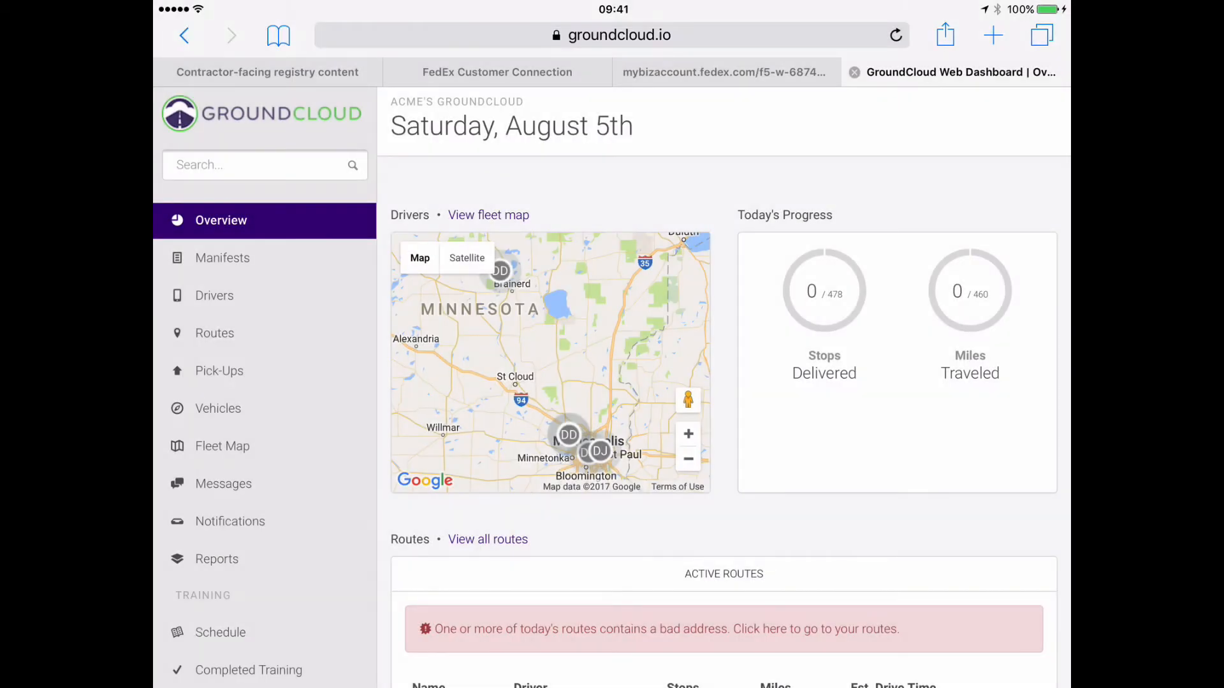
scroll(down, 3)
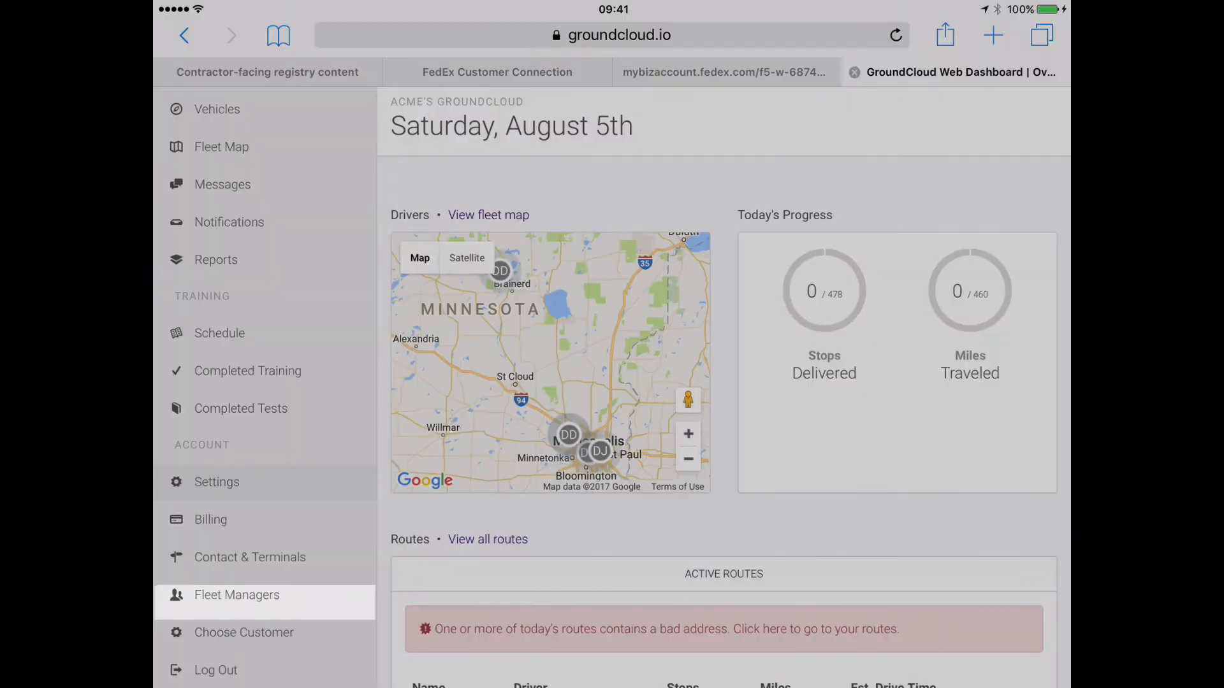
click(244, 632)
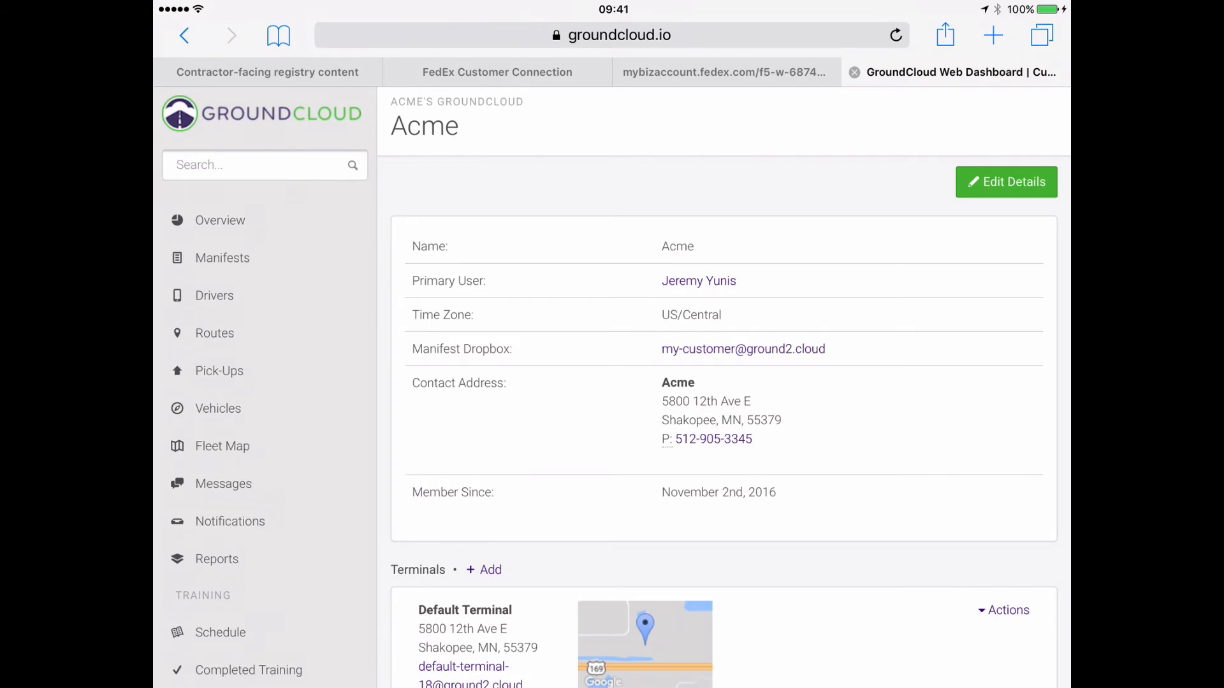
click(742, 348)
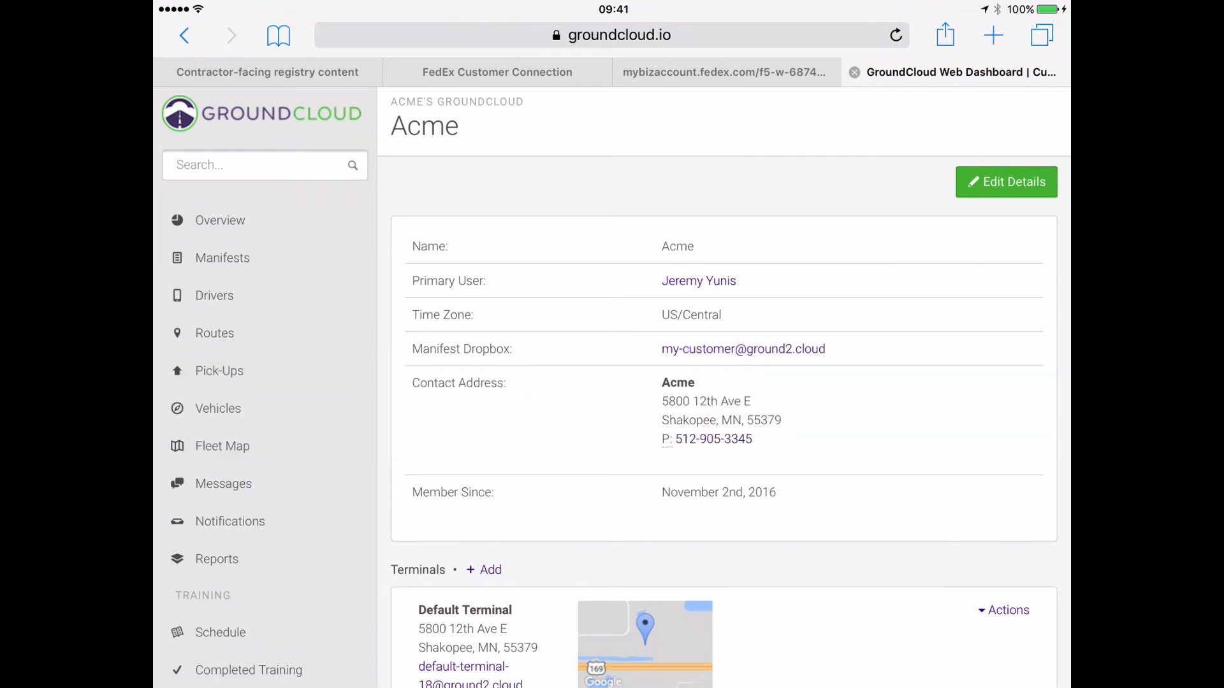
click(722, 73)
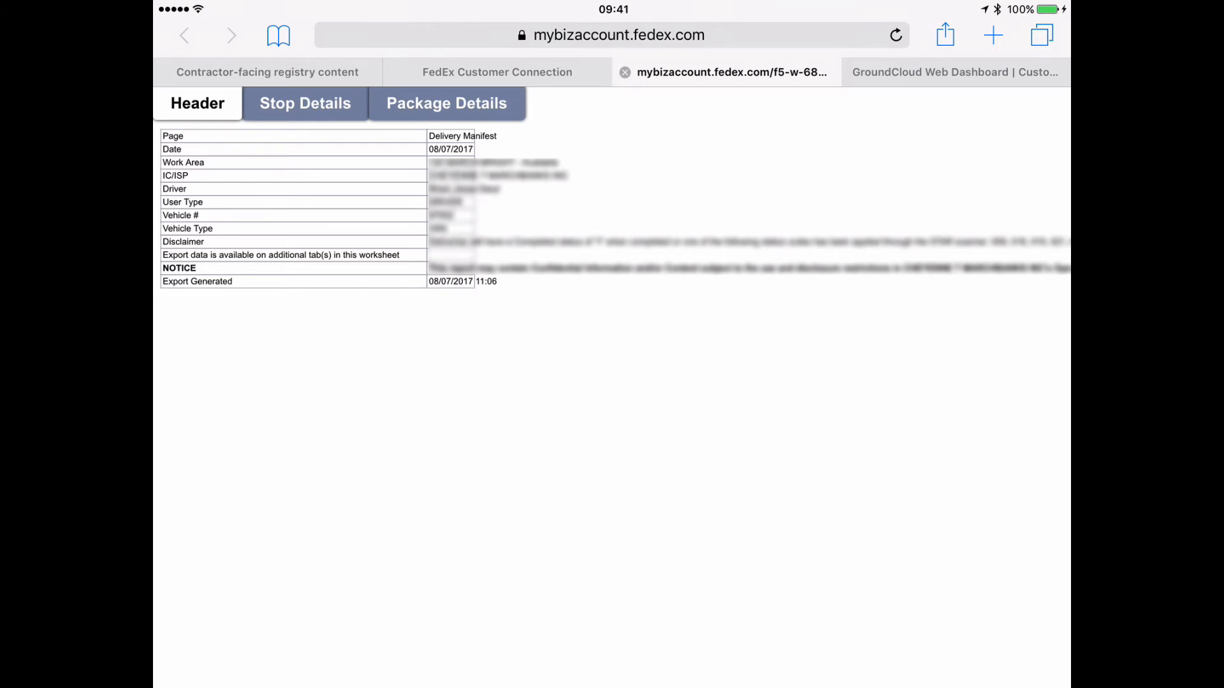
Share DeliveryManifest.xls into a new Mail message and start addressing it
click(945, 35)
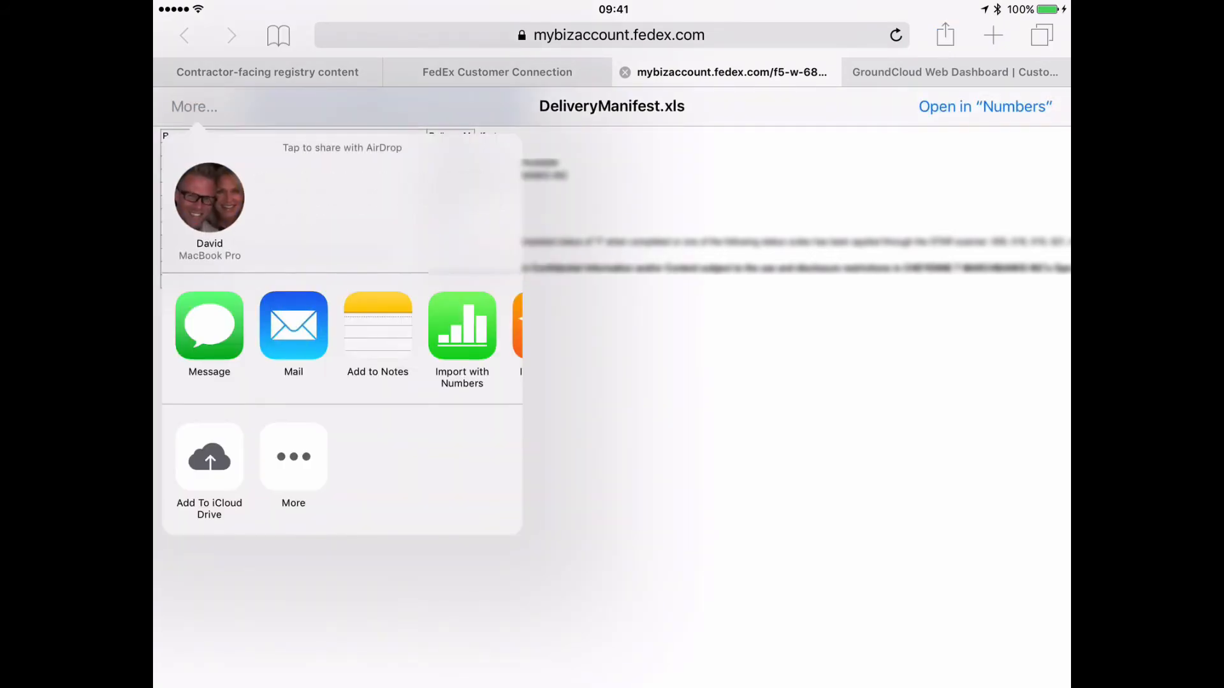
click(292, 325)
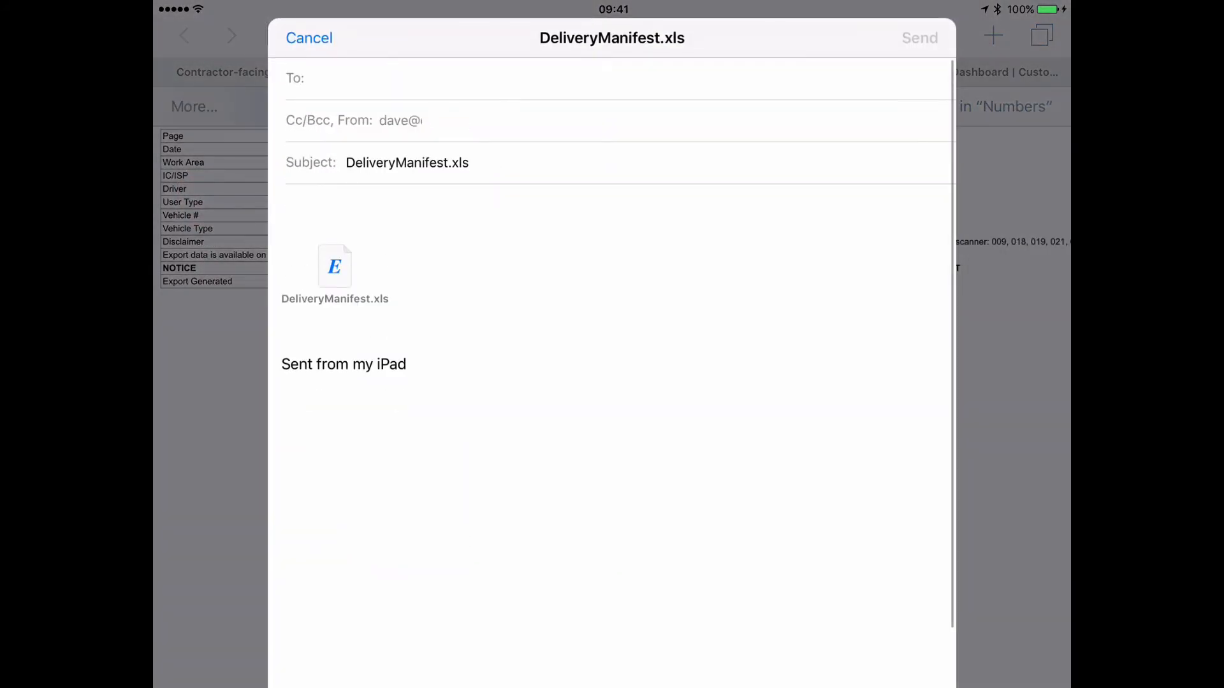
click(328, 121)
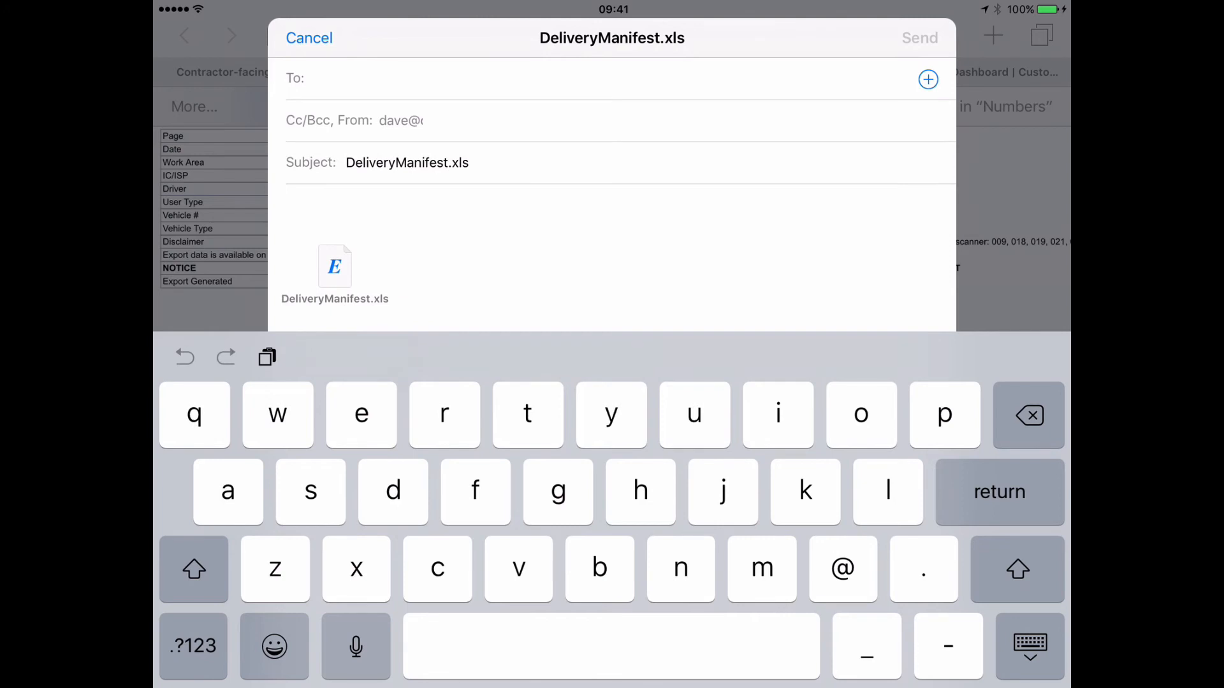
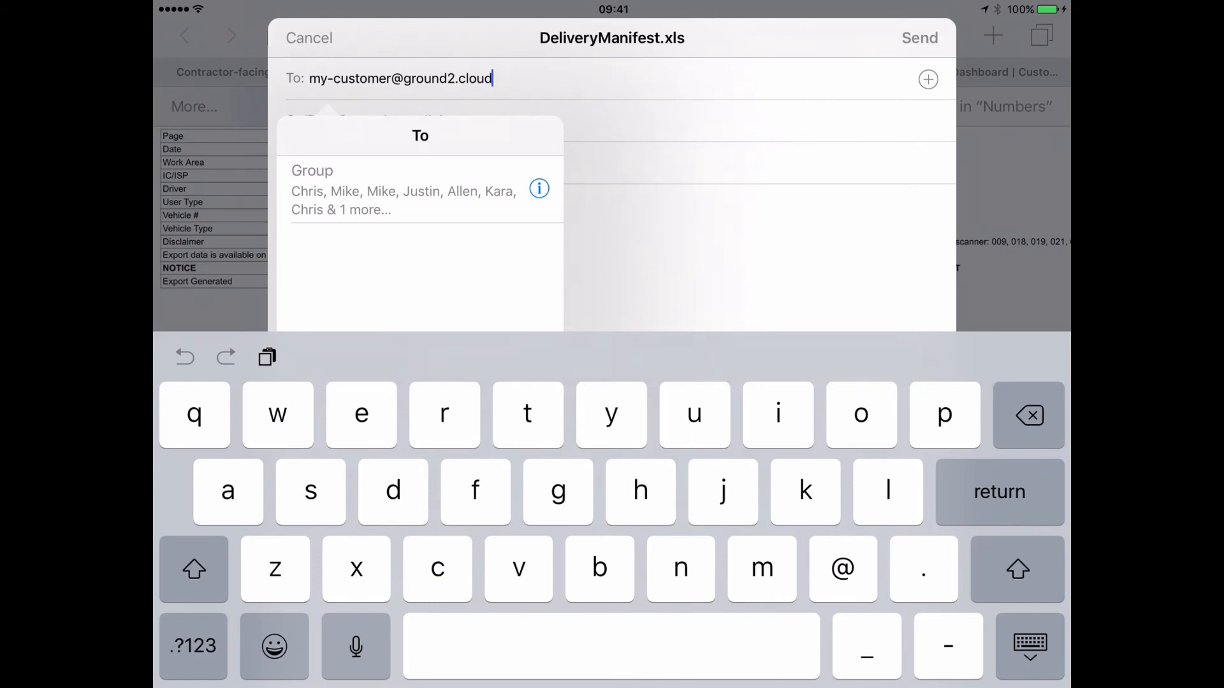
double_click(351, 77)
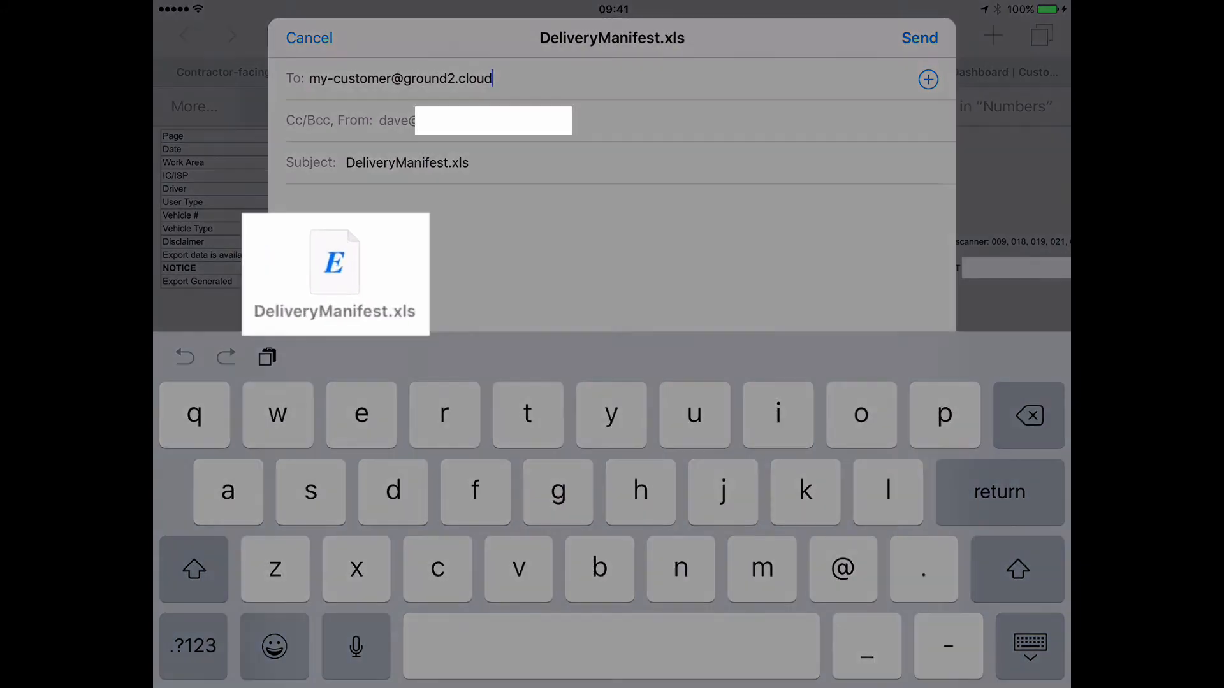
click(918, 38)
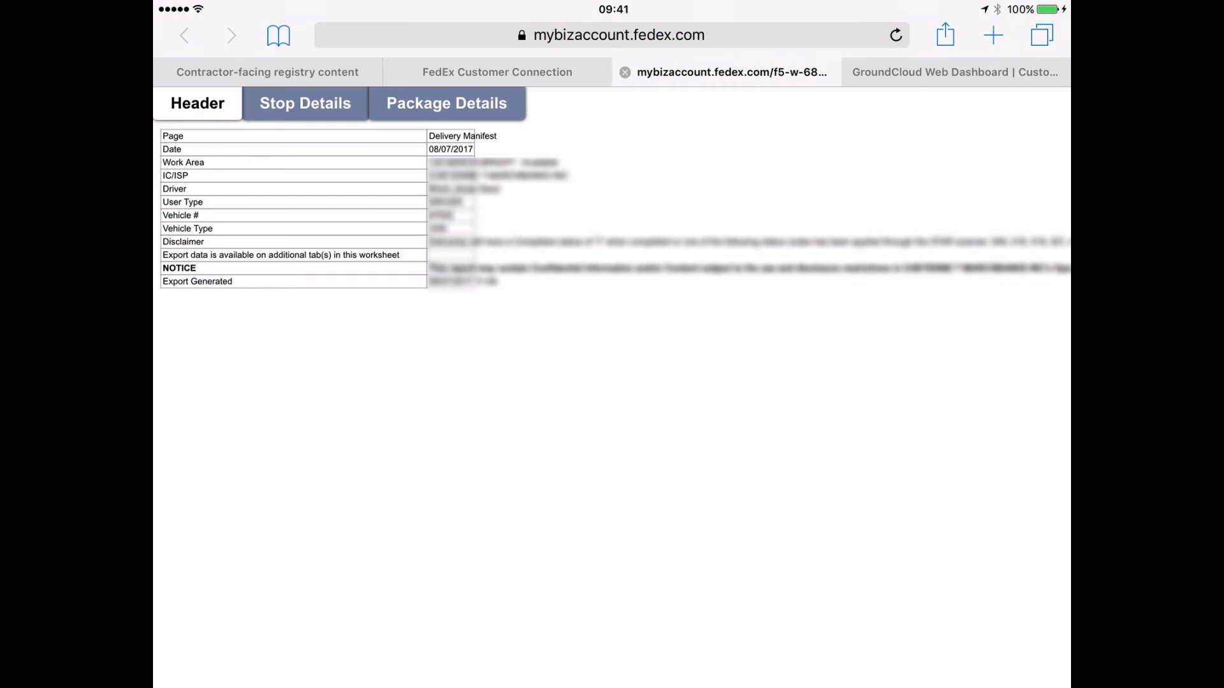
Return to the GroundCloud dashboard and show the P&D Manifests list
click(267, 72)
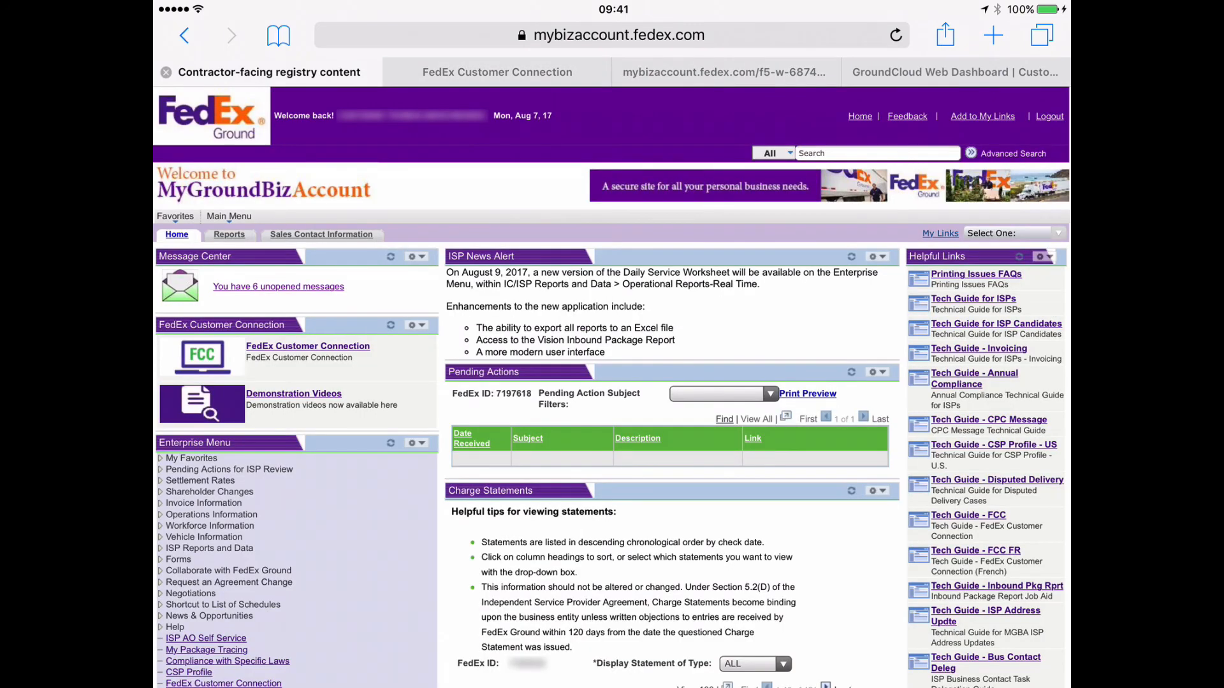
click(946, 72)
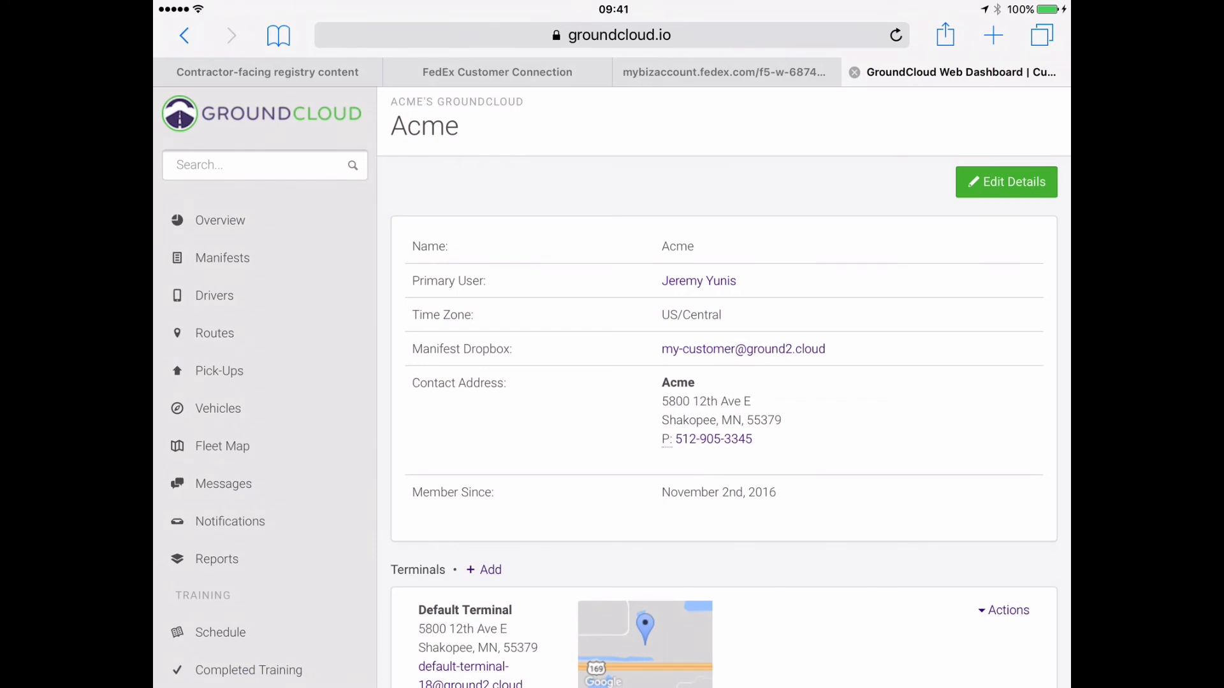
click(222, 257)
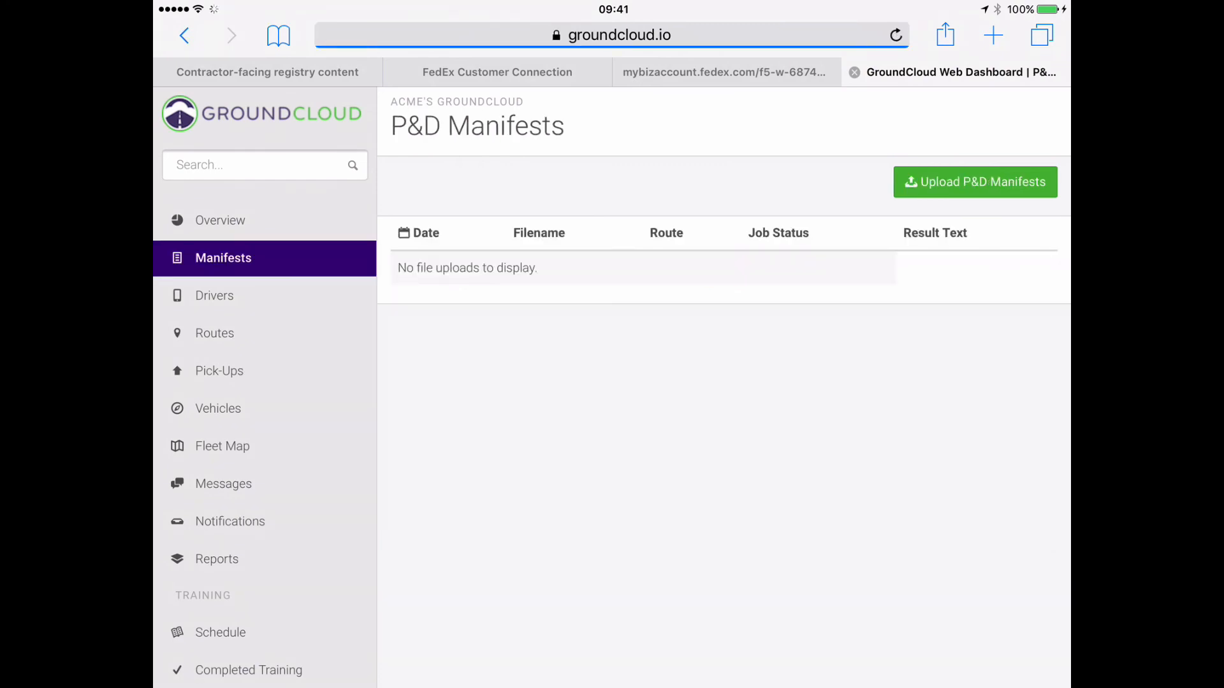